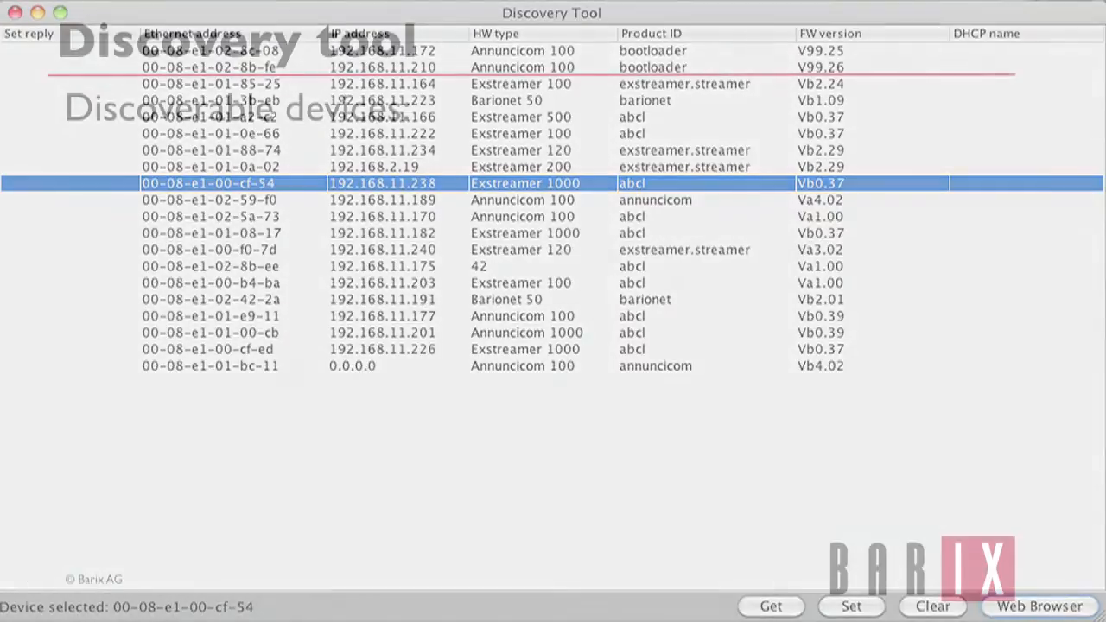
Scroll barix.com to Downloads and open the Special Applications Software tools page.
click(1043, 607)
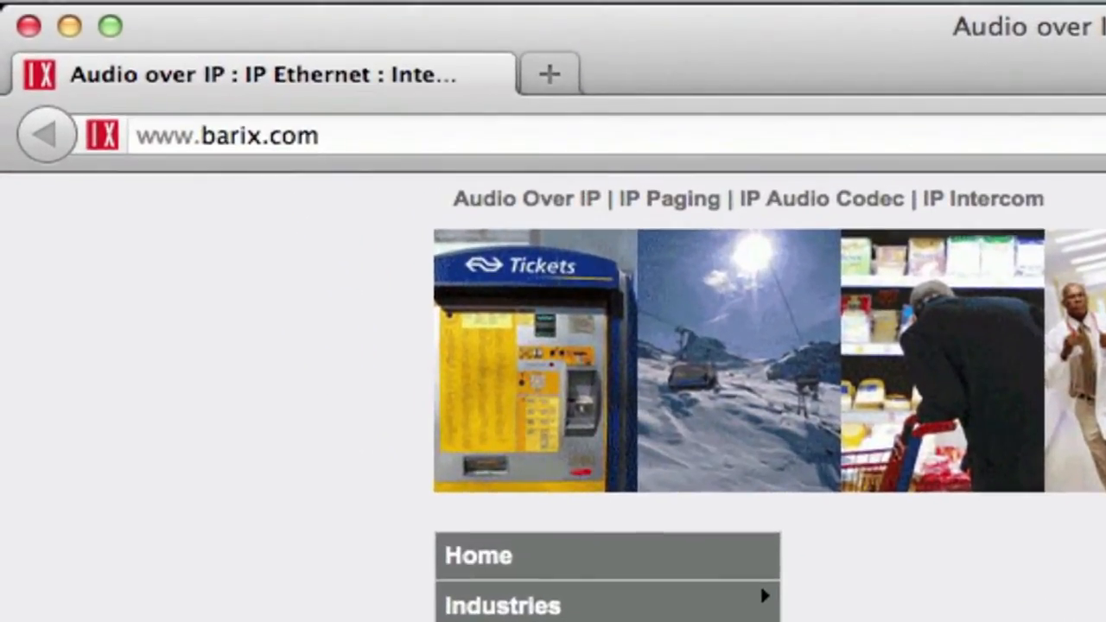
scroll(down, 3)
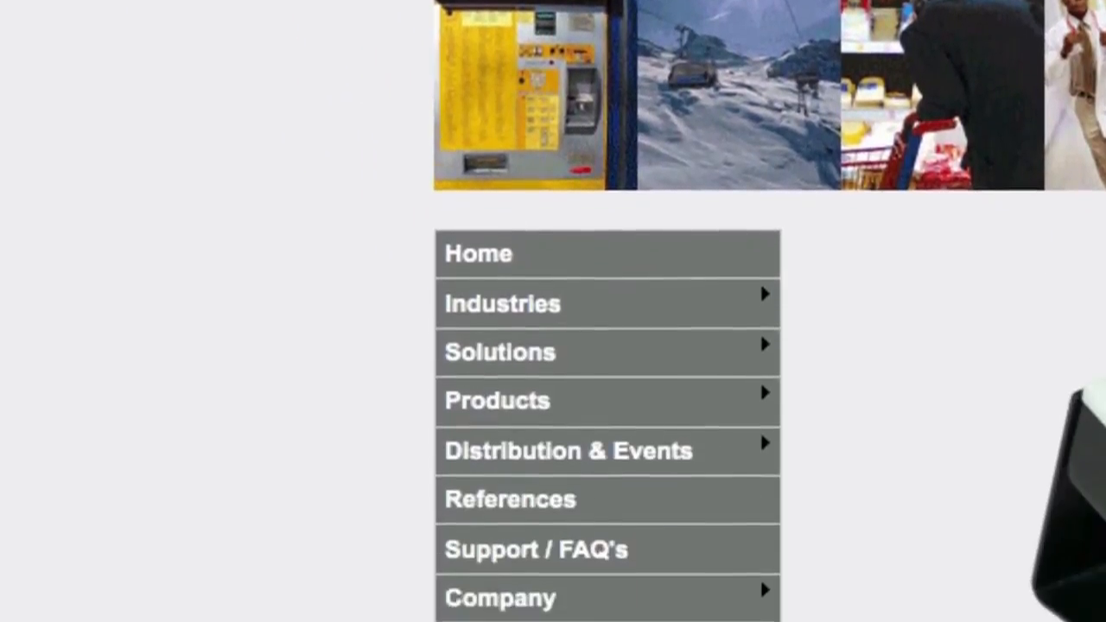
scroll(down, 3)
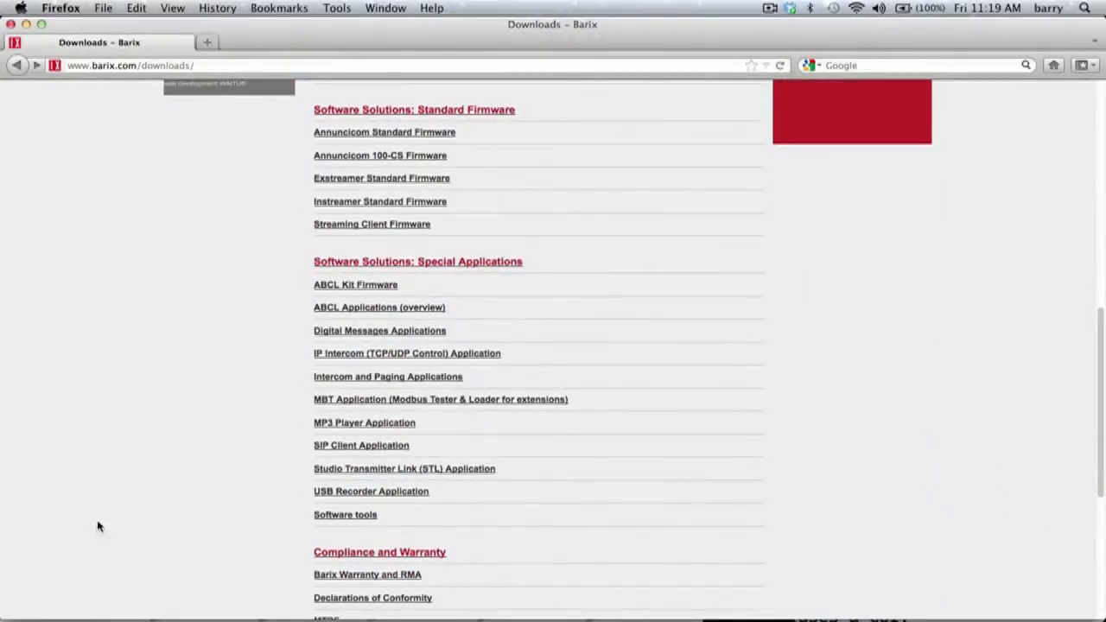
mouse_move(331, 525)
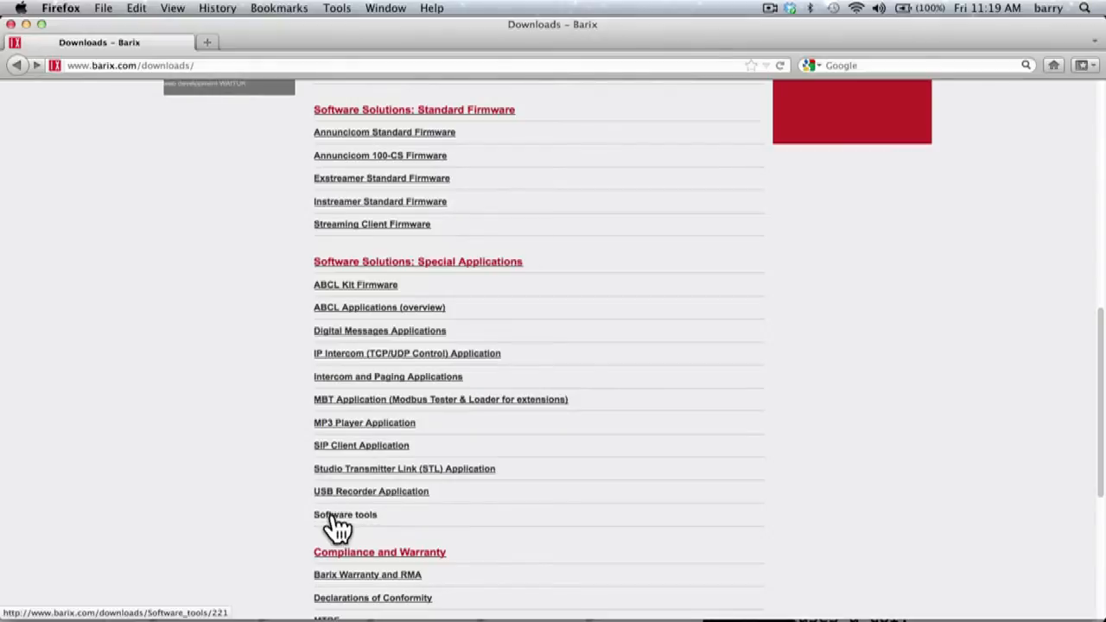
click(345, 515)
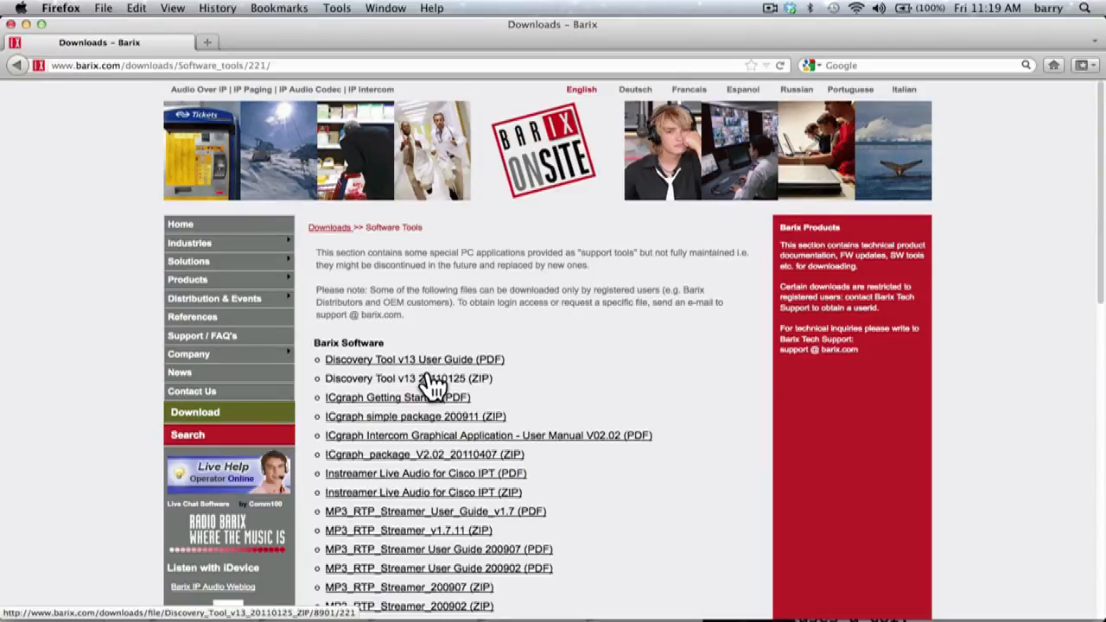
Save the Discovery Tool v13 archive Discover_v013_20110125.zip to disk.
click(392, 379)
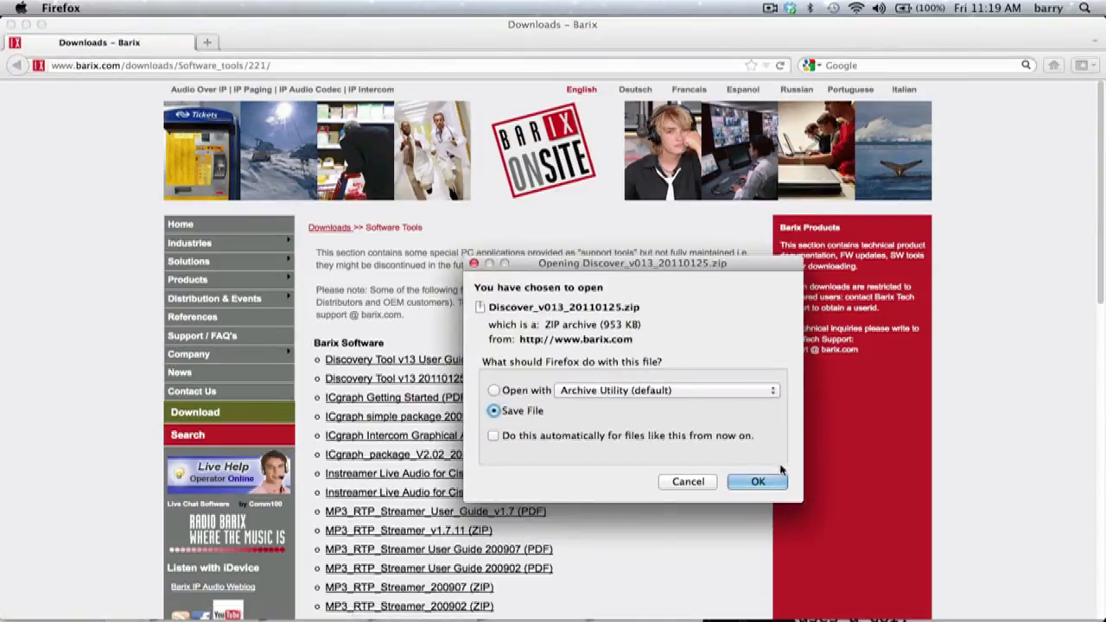
click(756, 481)
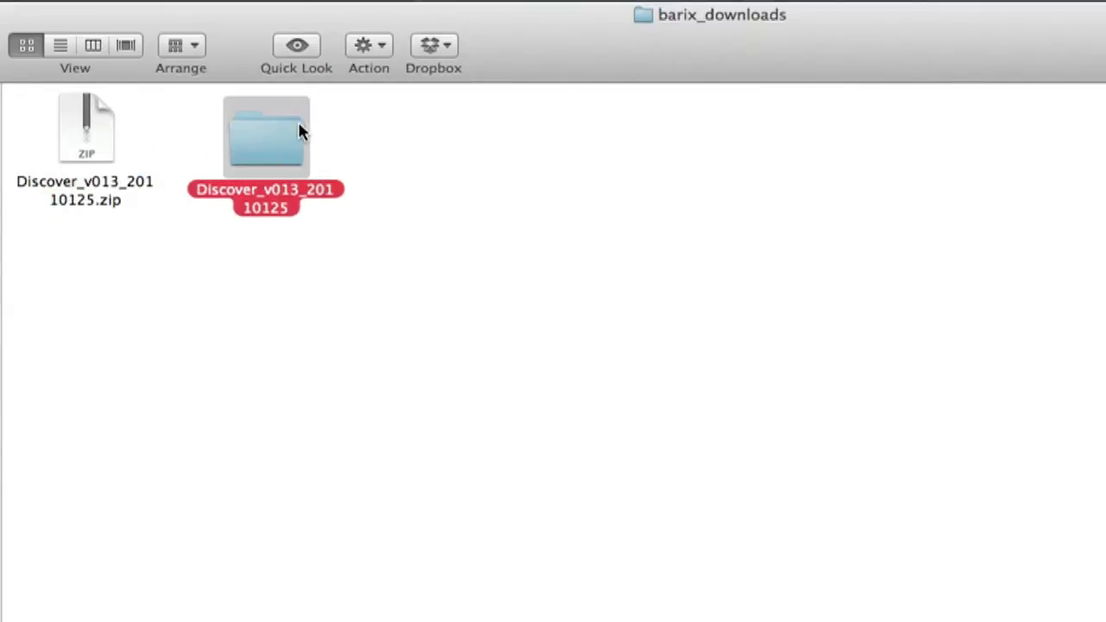
Open the Discover_v013_20110125 folder and launch Discover.jar.
double_click(266, 136)
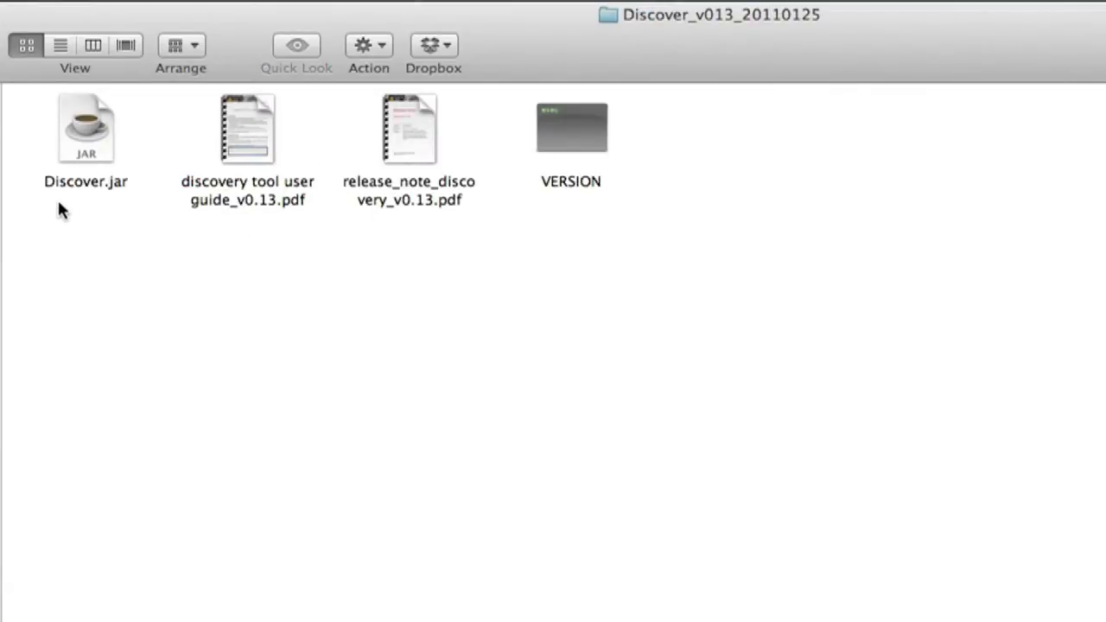
double_click(84, 128)
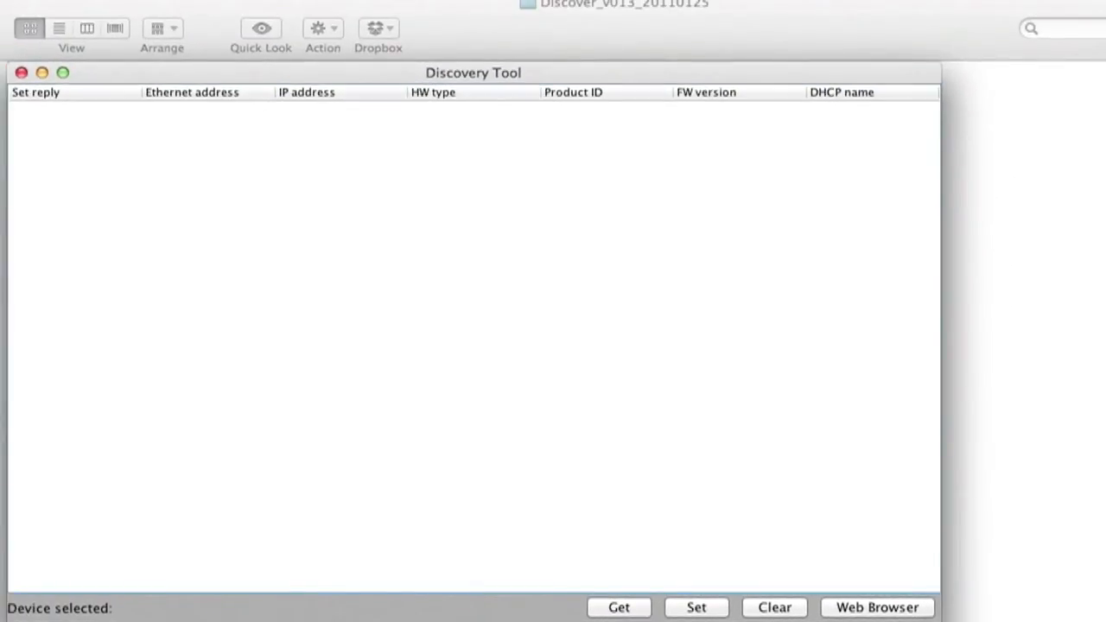
mouse_move(619, 611)
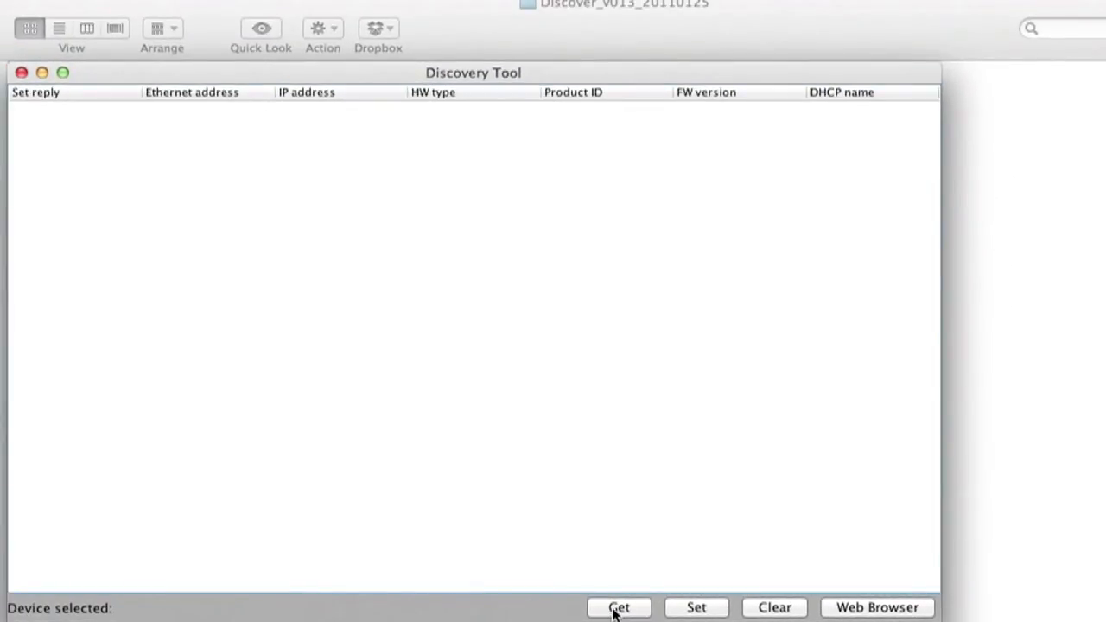
Scan the network, finding Exstreamer 110, Instreamer 100, Exstreamer 500 and Annuncicom 100.
click(618, 608)
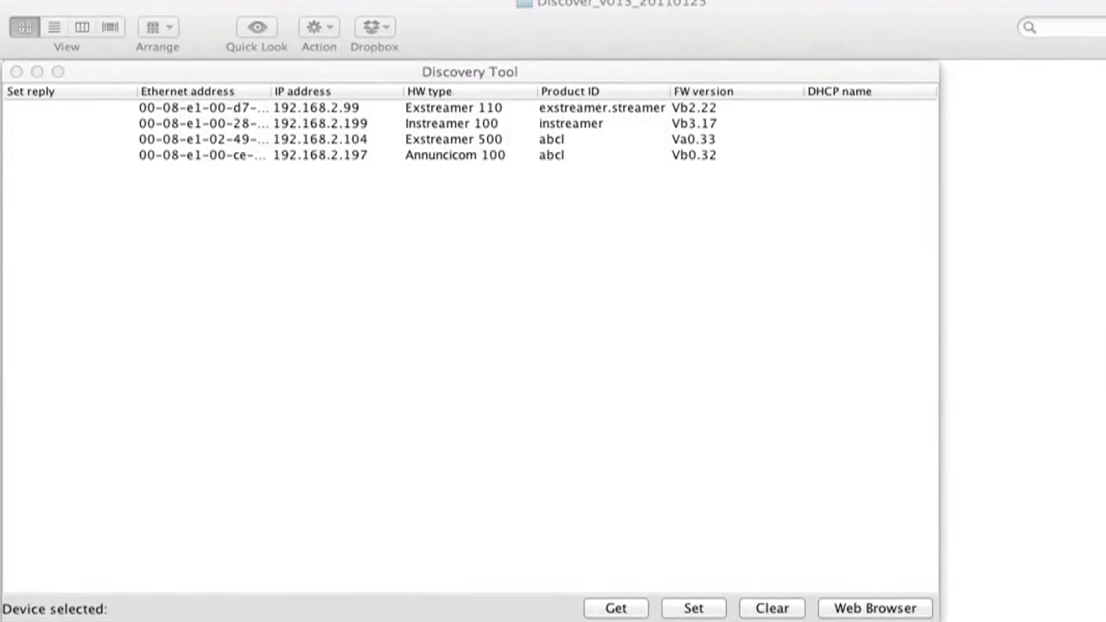
mouse_move(481, 138)
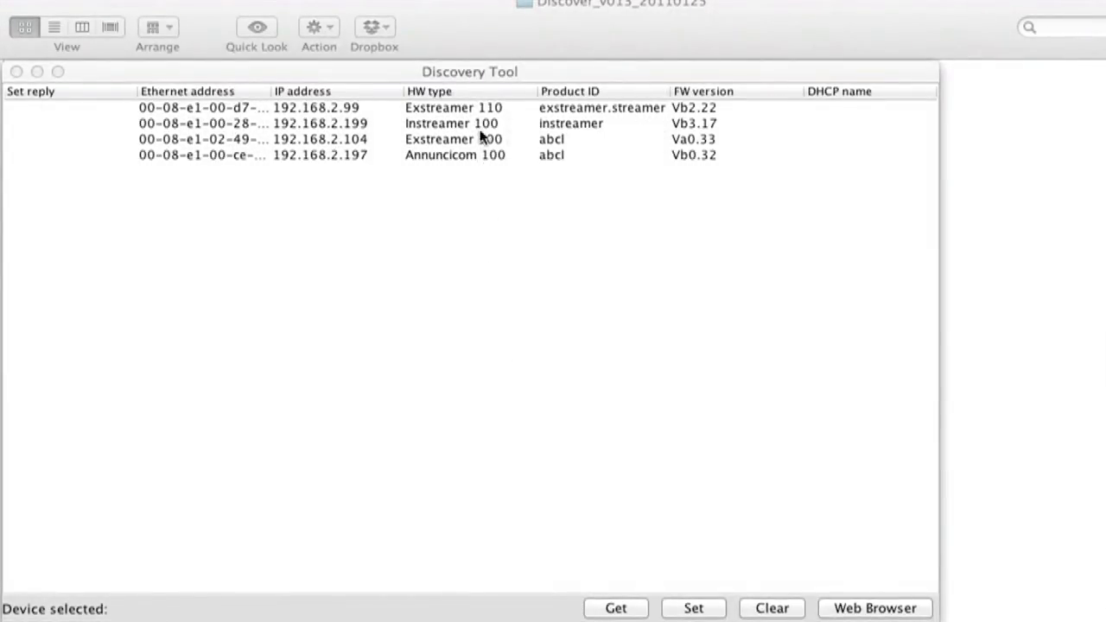
Set the Exstreamer 500's address to 192.168.2.198 and refresh the device list.
click(363, 139)
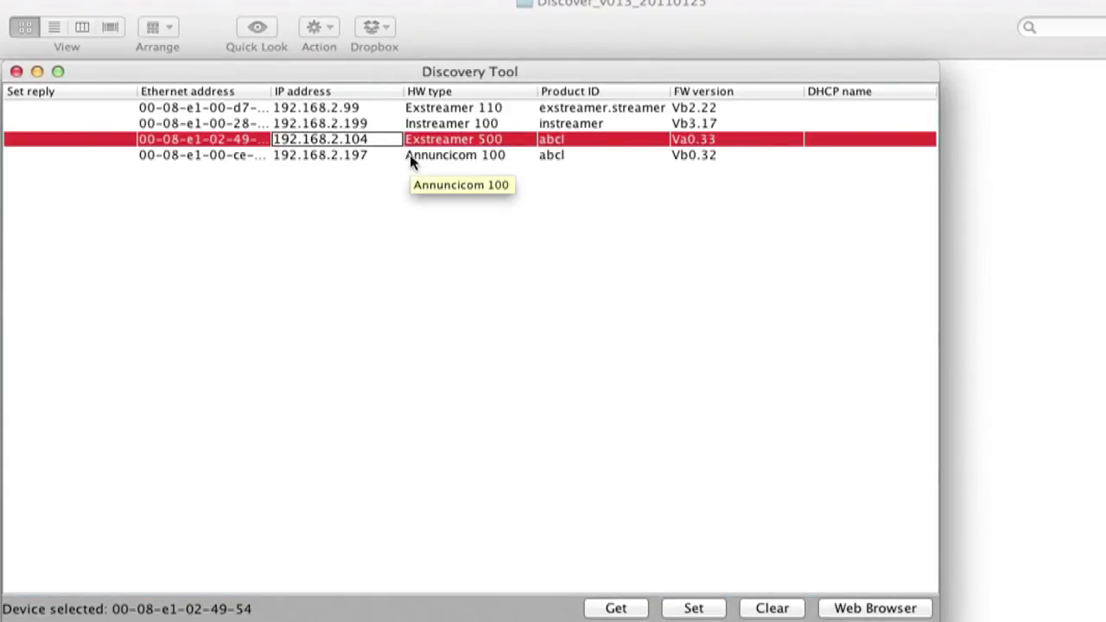
key(Backspace)
text(98)
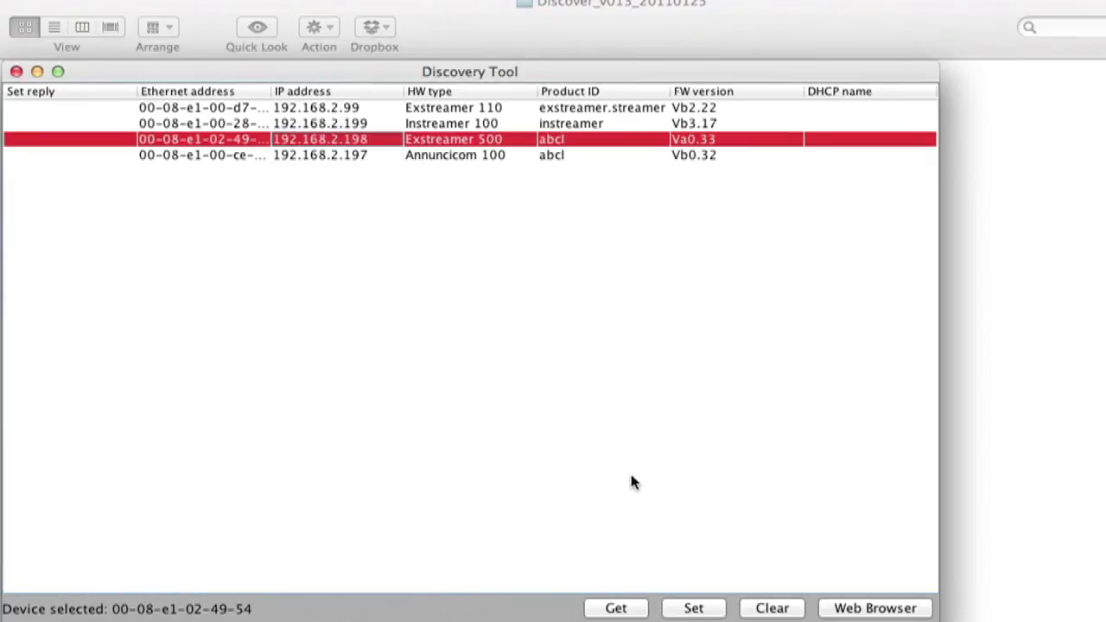
click(695, 608)
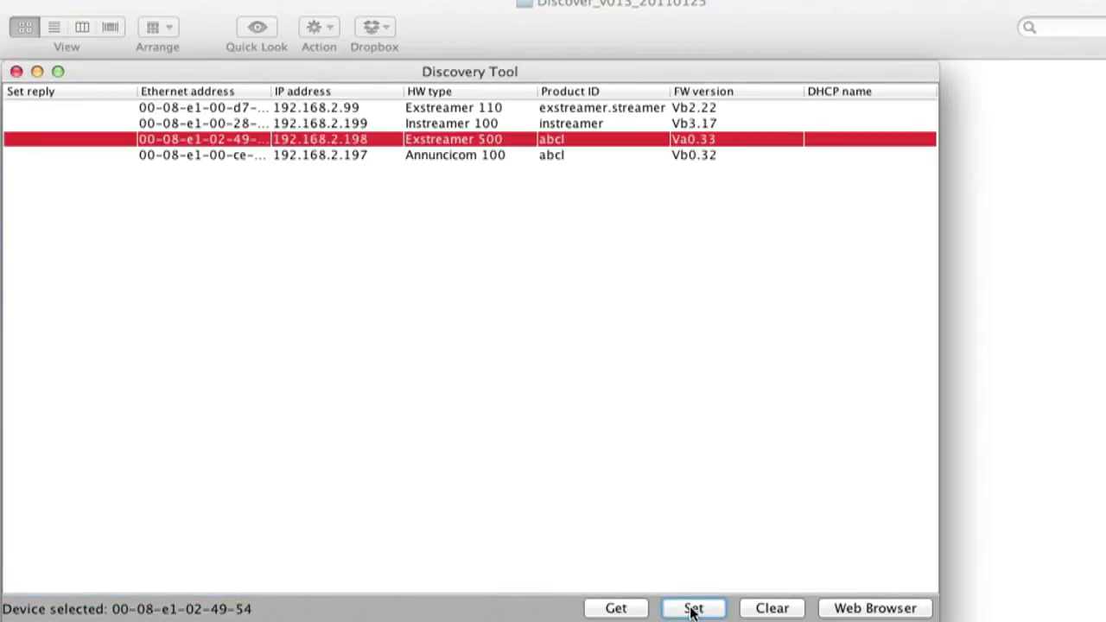
click(695, 608)
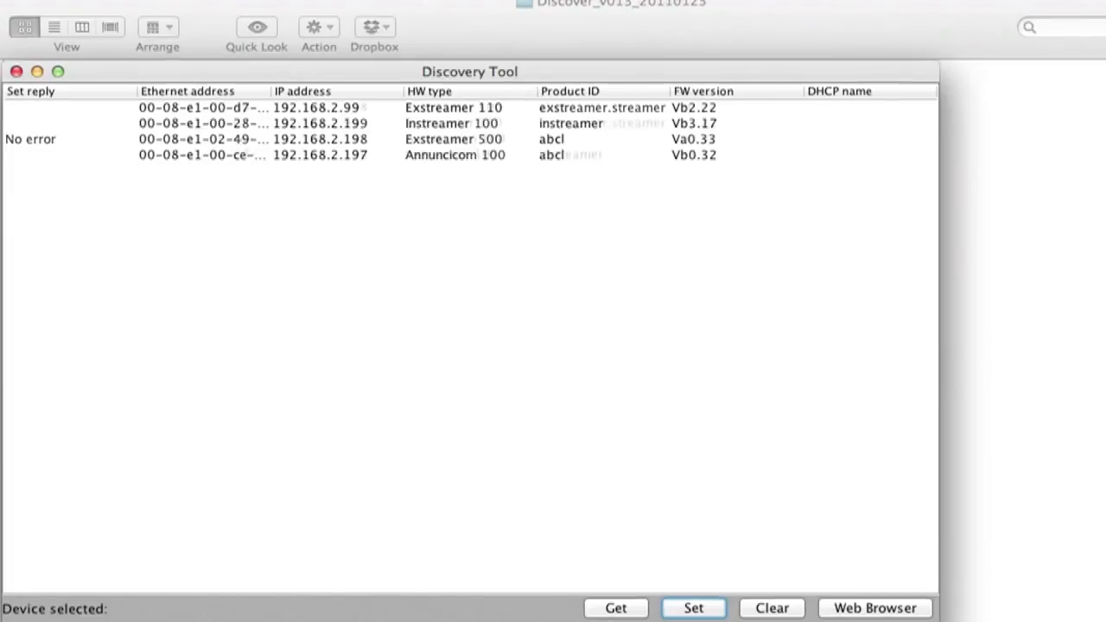
click(429, 91)
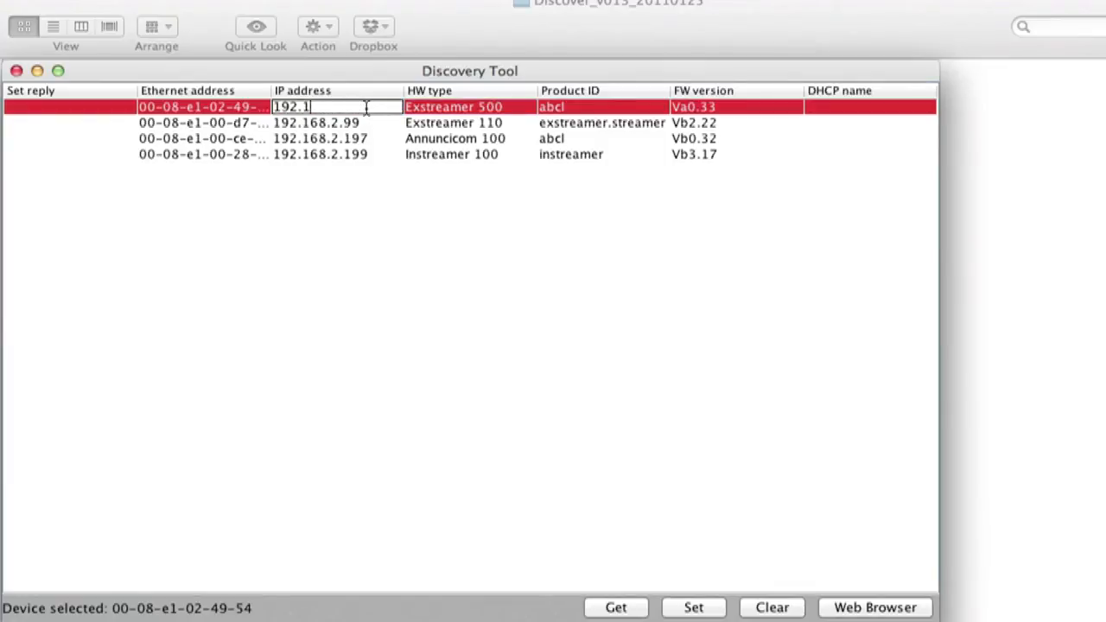
Reset the Exstreamer 500's IP address to 0.0.0.0.
text(0.0.0.0)
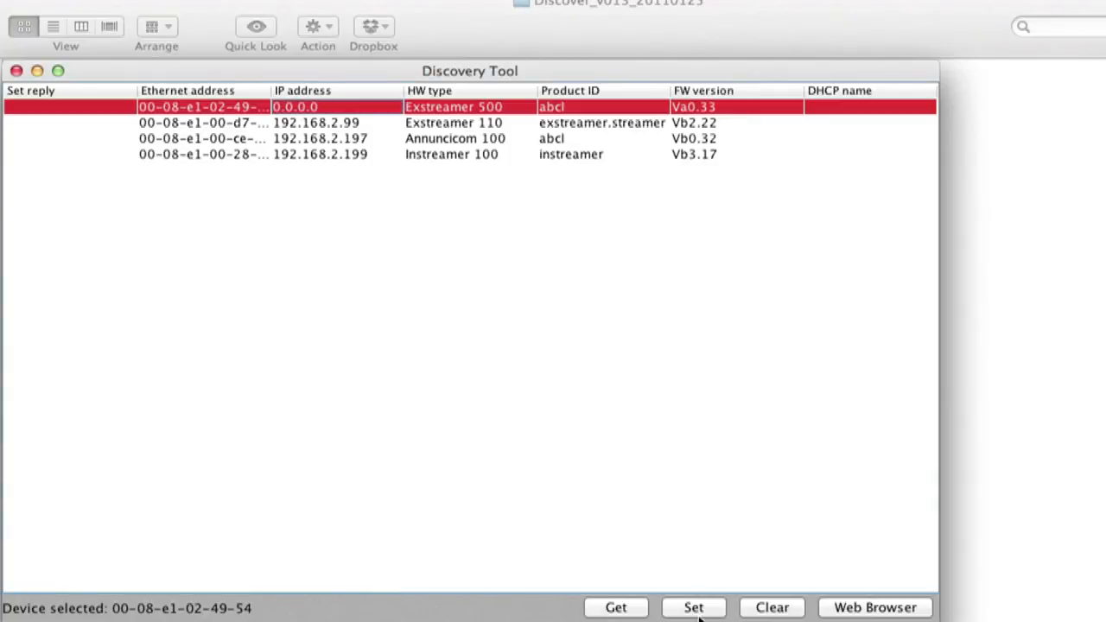
click(693, 608)
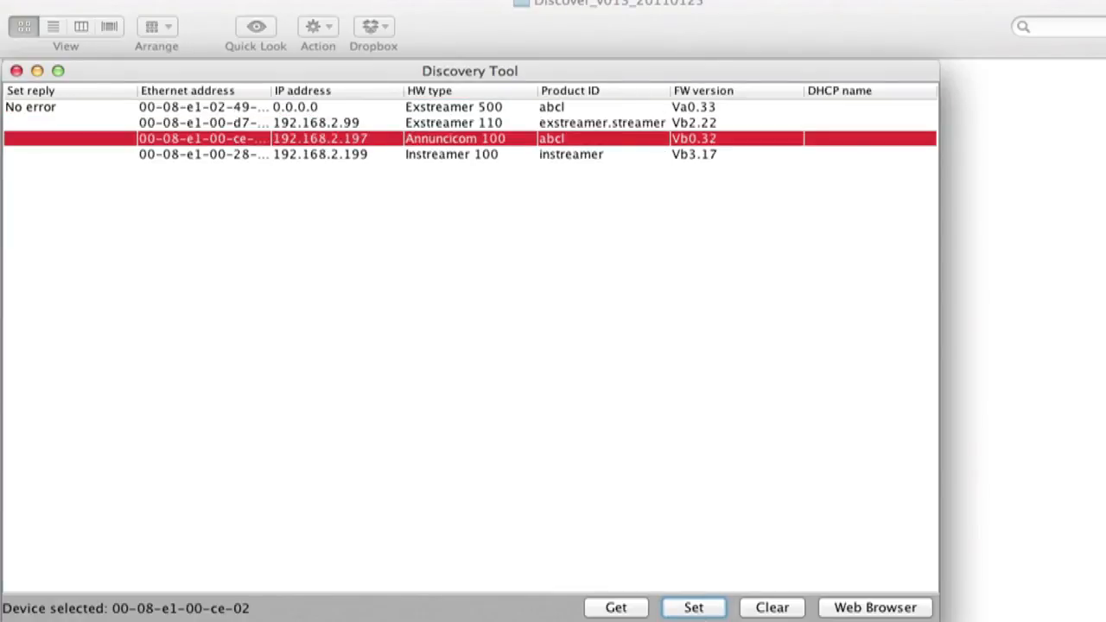
Clear and rescan devices twice, then open the Exstreamer 110 web page at 192.168.2.99.
click(772, 609)
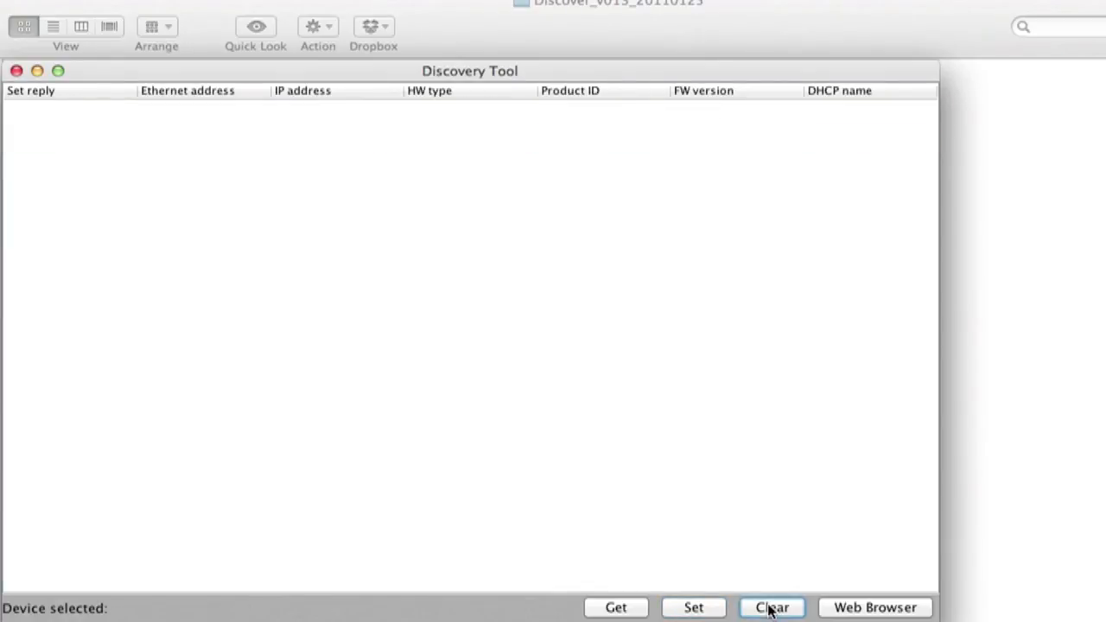
click(616, 607)
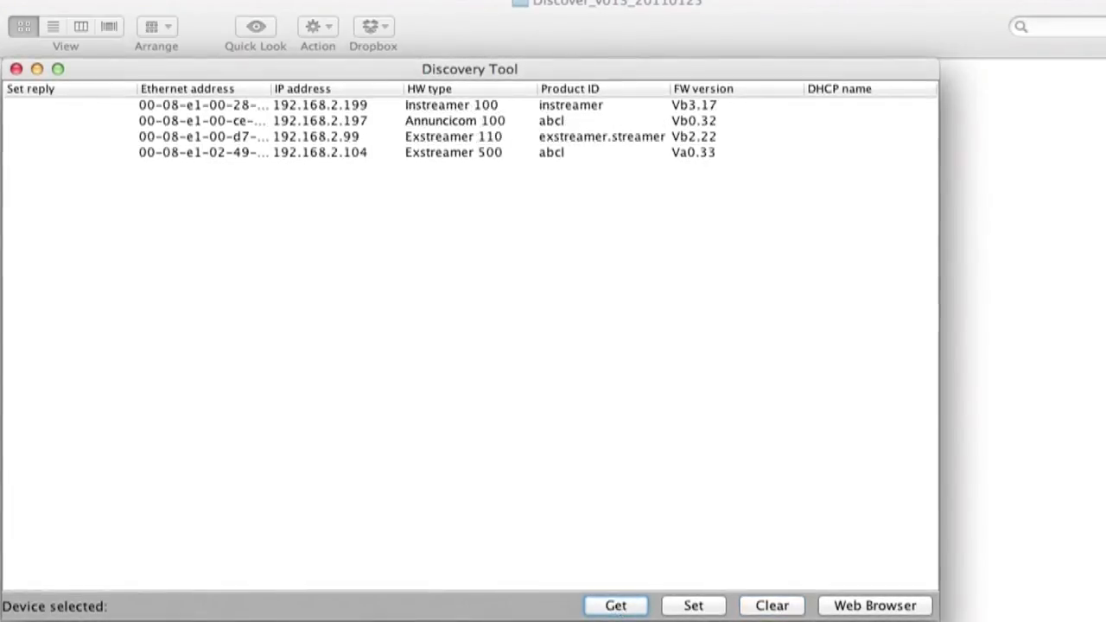
click(773, 606)
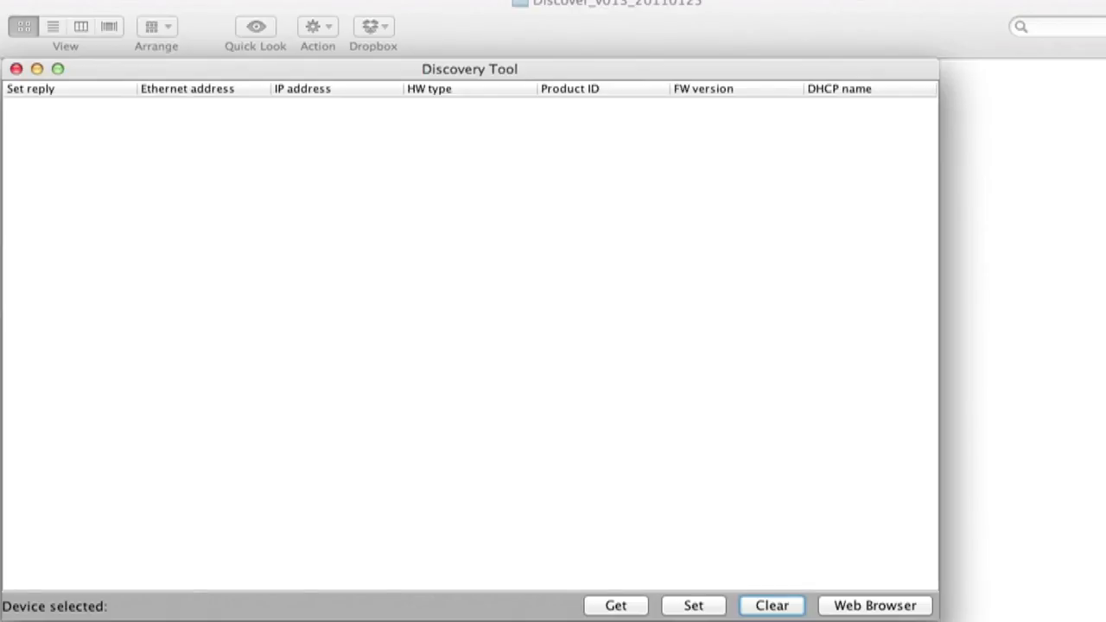
click(615, 606)
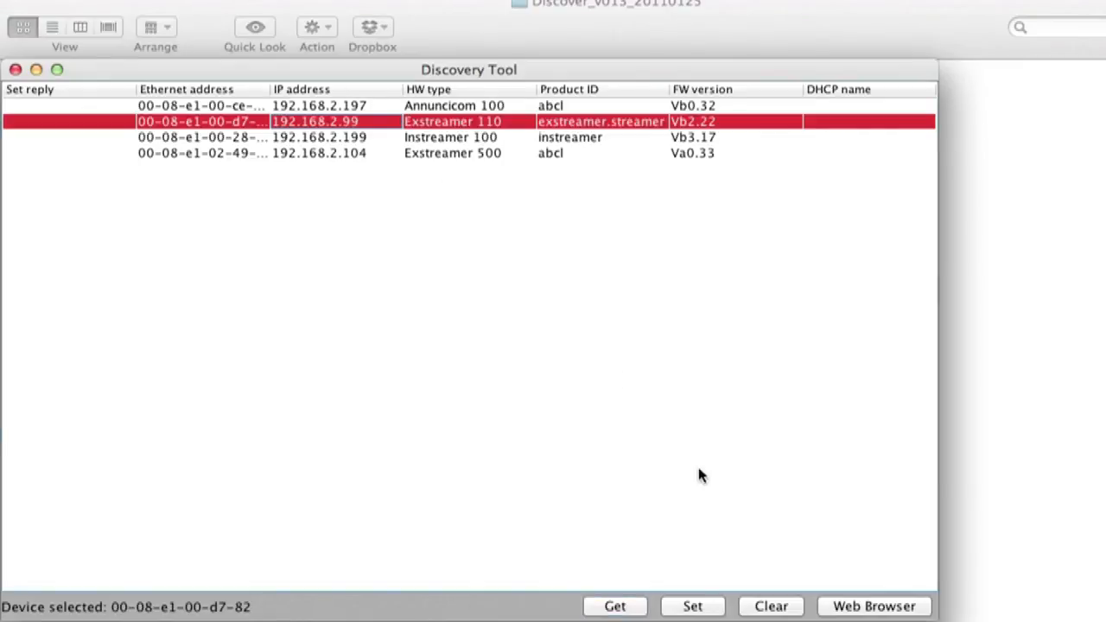
click(872, 607)
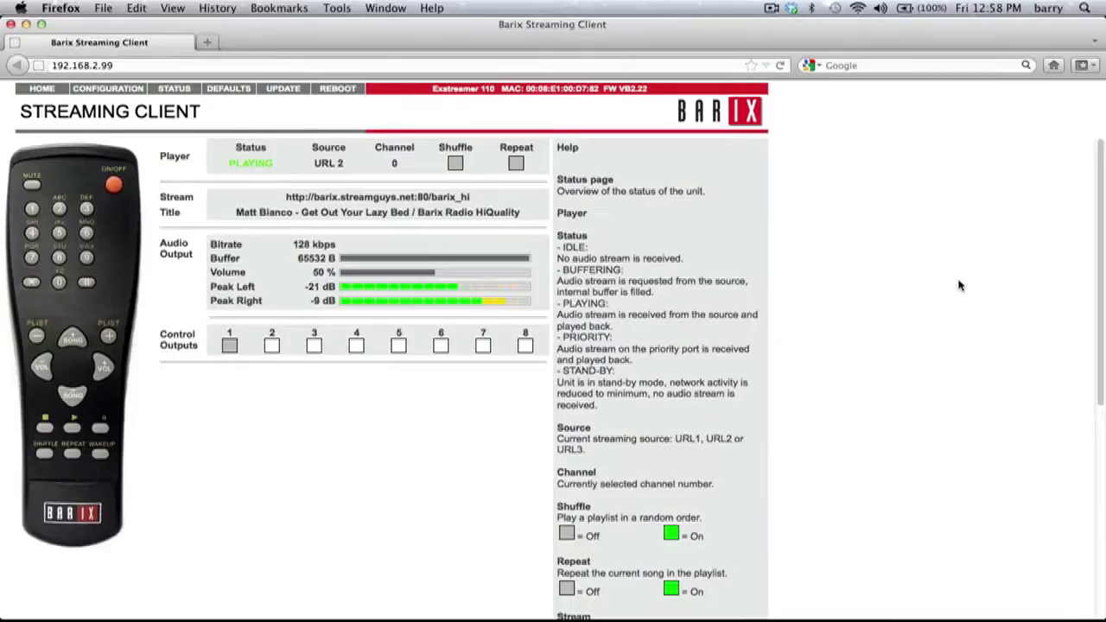